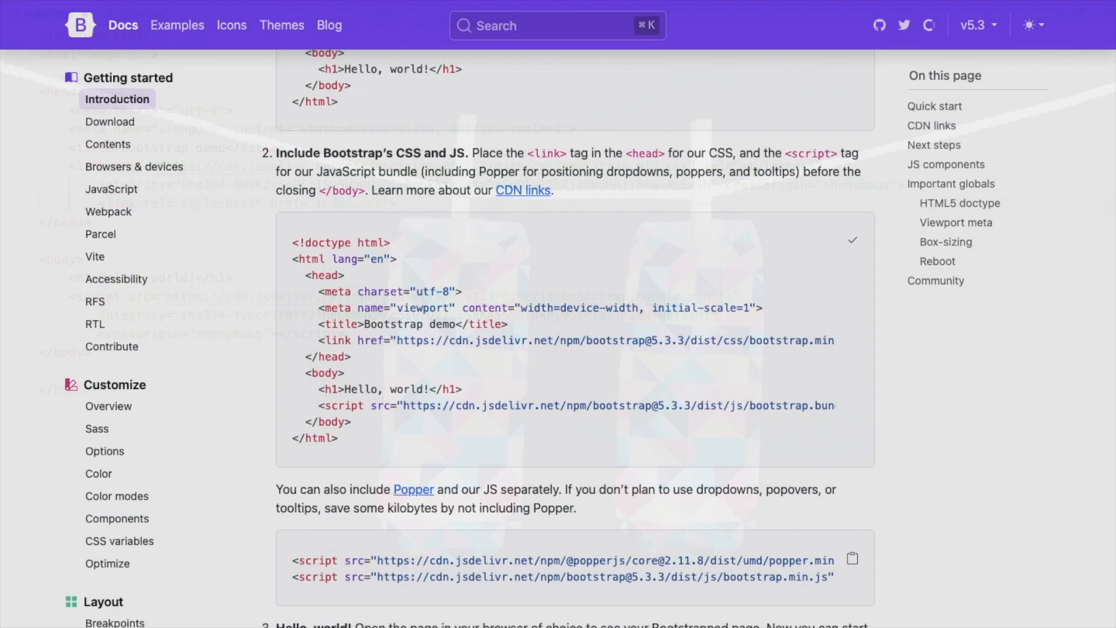
- Scroll the Bootstrap docs sidebar to Components and open the Card page
{"action": "scroll", "scroll_direction": "down", "scroll_amount": 3}
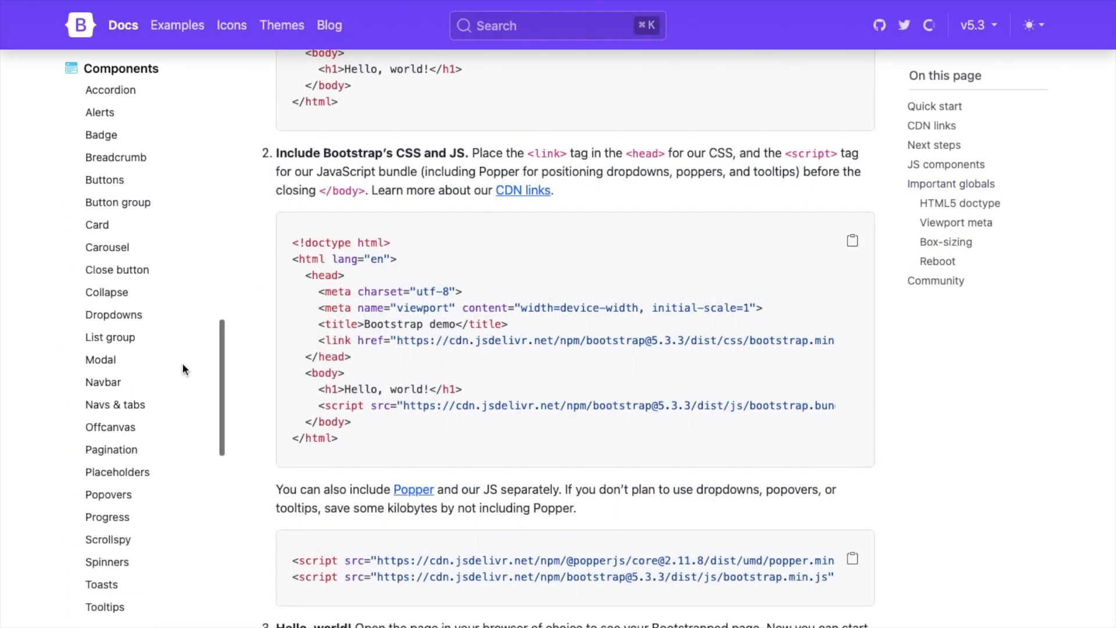
{"action": "left_click", "coordinate": [96, 224]}
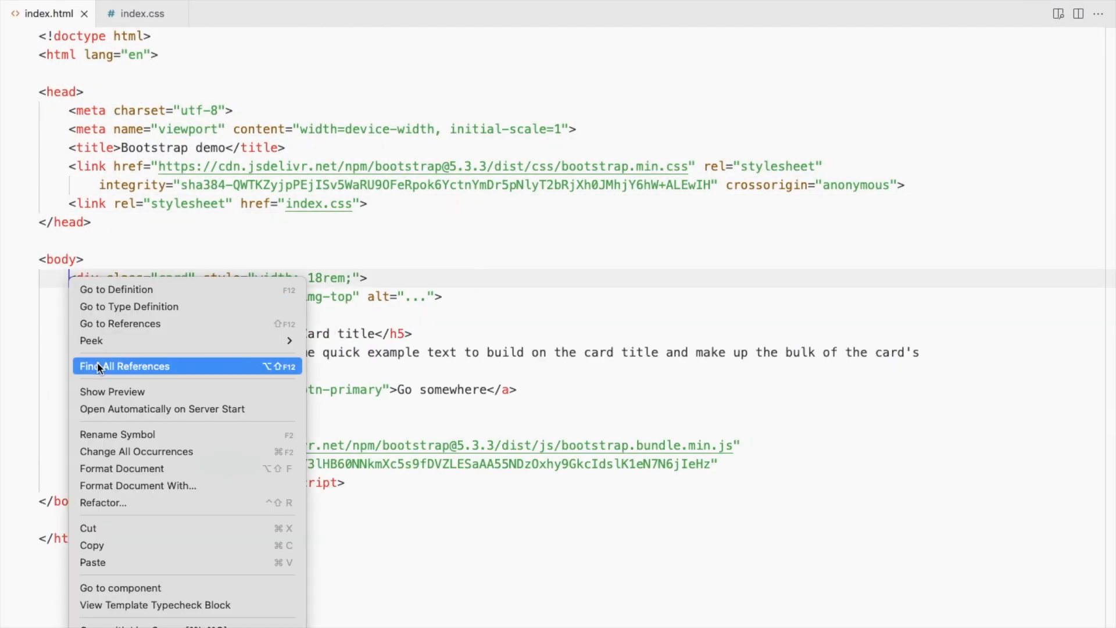
- Show the live preview and wrap the card in a div with classes container p-5
{"action": "left_click", "coordinate": [111, 390]}
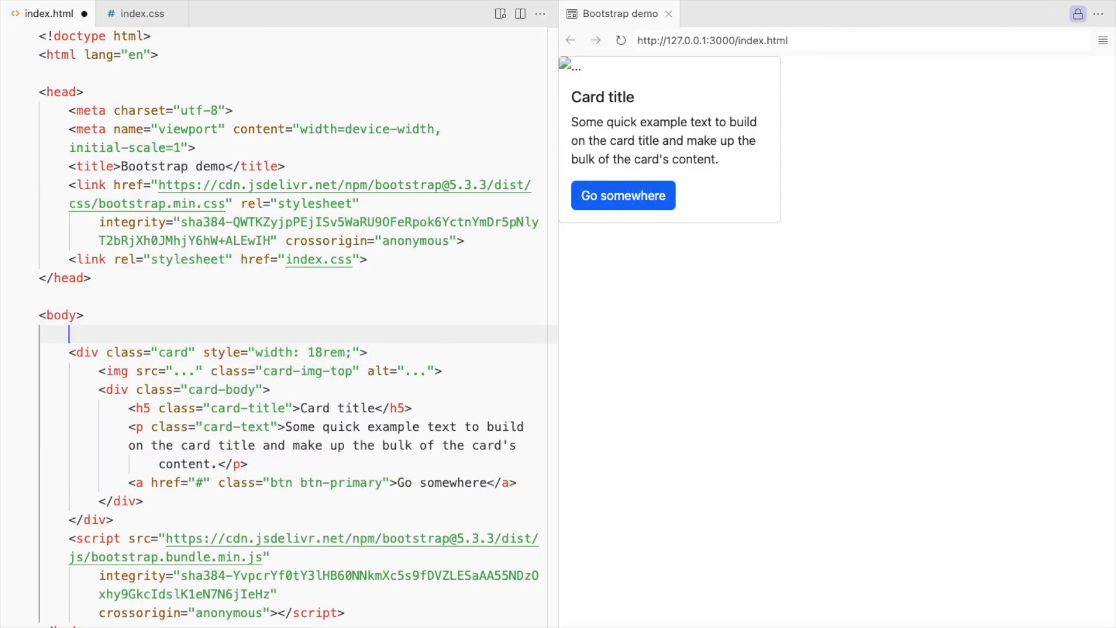
{"action": "type", "text": "<div class=\"container\"></div>"}
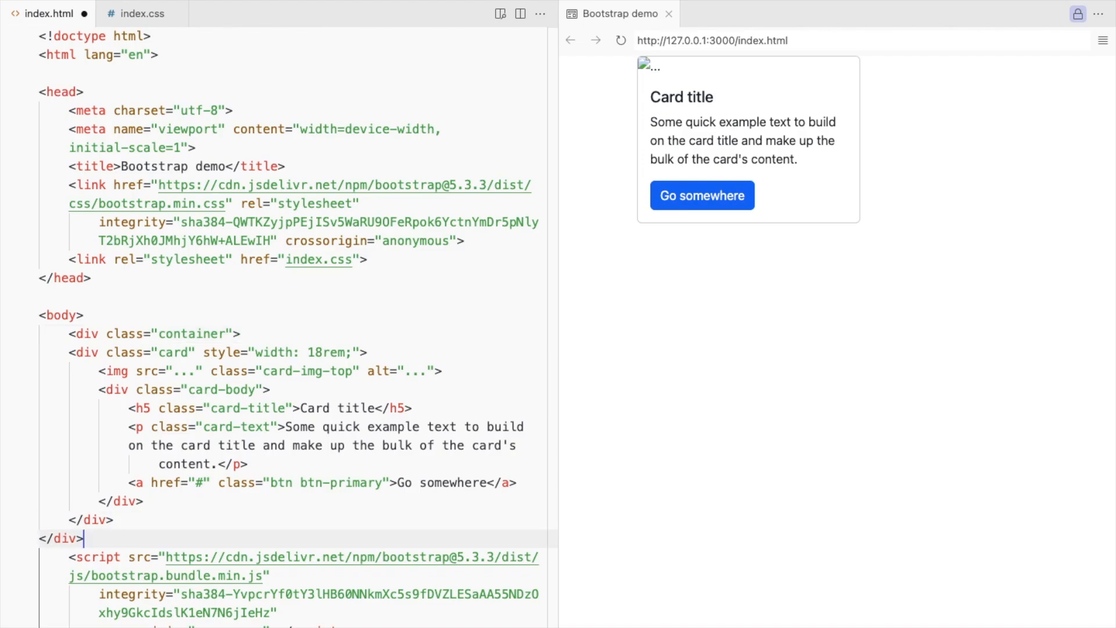
{"action": "type", "text": "p-5"}
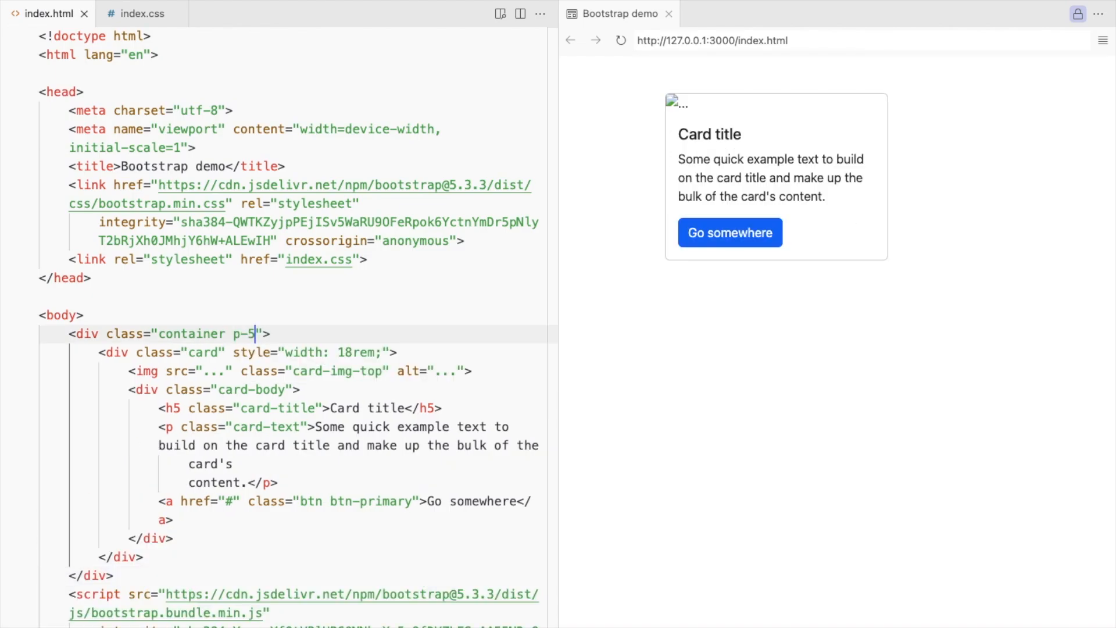
{"action": "scroll", "scroll_direction": "down", "scroll_amount": 3}
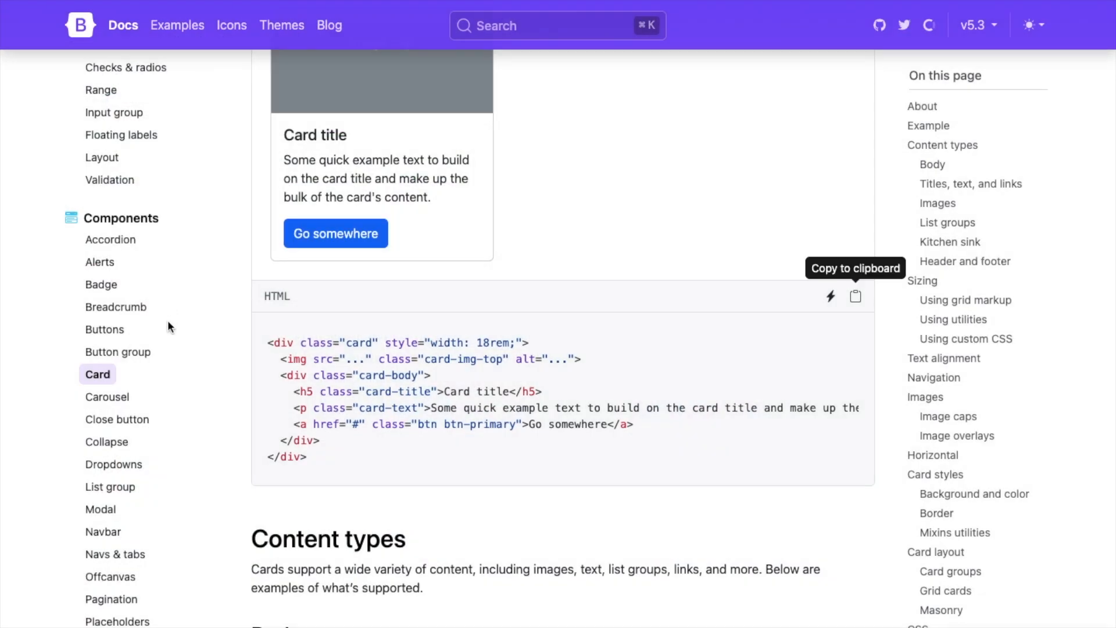
- Go to Bootstrap Icons from the docs navigation and browse the icon list
{"action": "left_click", "coordinate": [231, 25]}
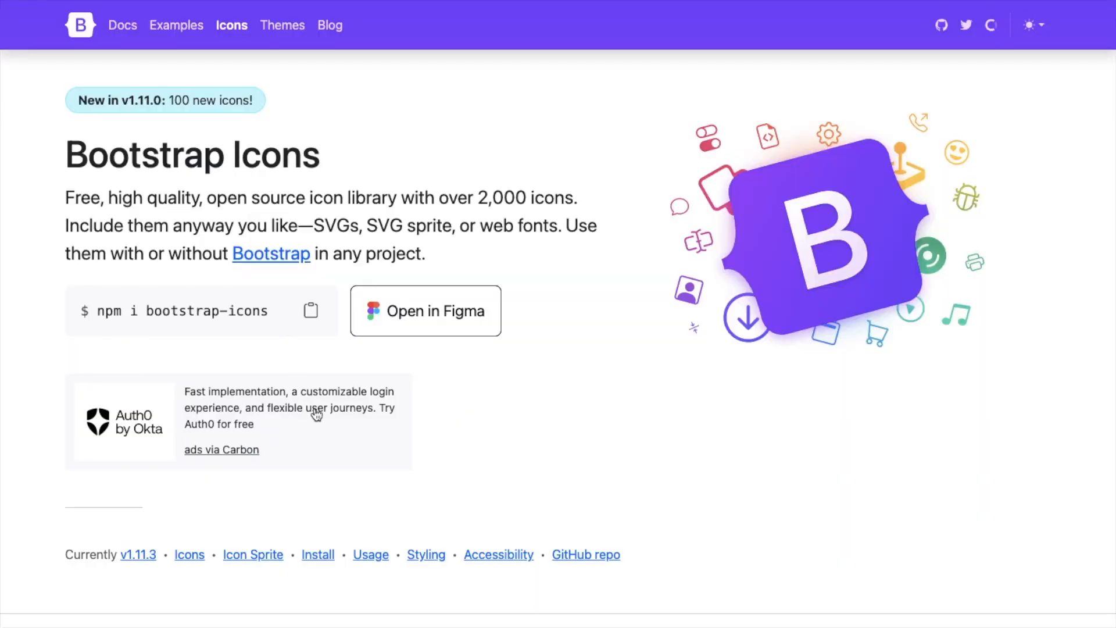
{"action": "scroll", "scroll_direction": "down", "scroll_amount": 3}
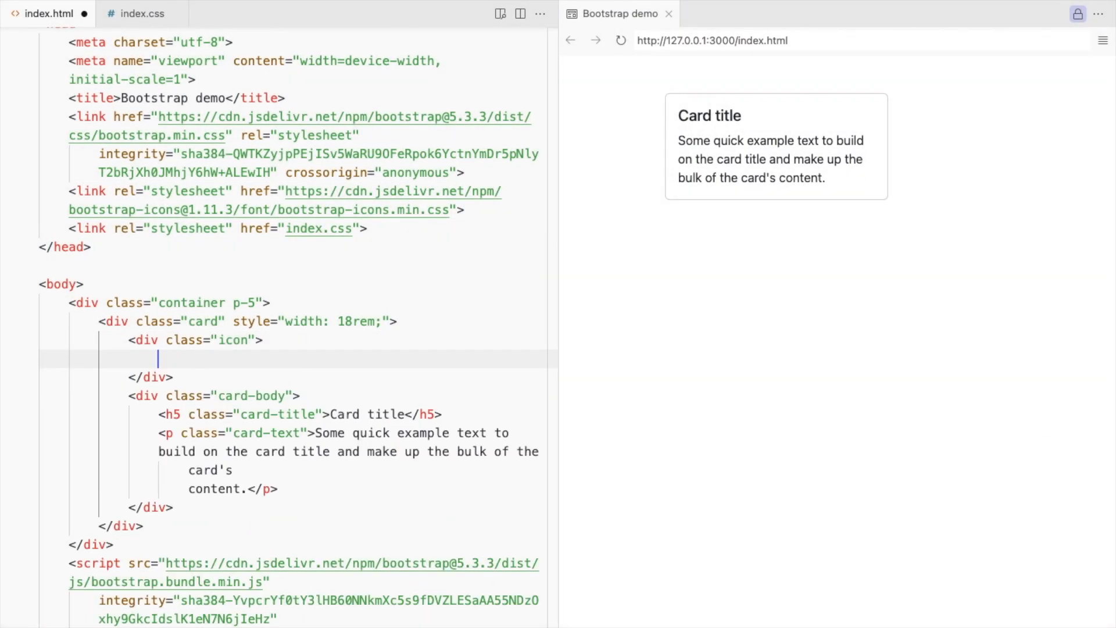
- Insert a bi-cloud-drizzle-fill icon and style .card .icon lightseagreen at 3rem in index.css
{"action": "type", "text": "<i class=\"bi bi-cloud-drizzle-fill\"></i>"}
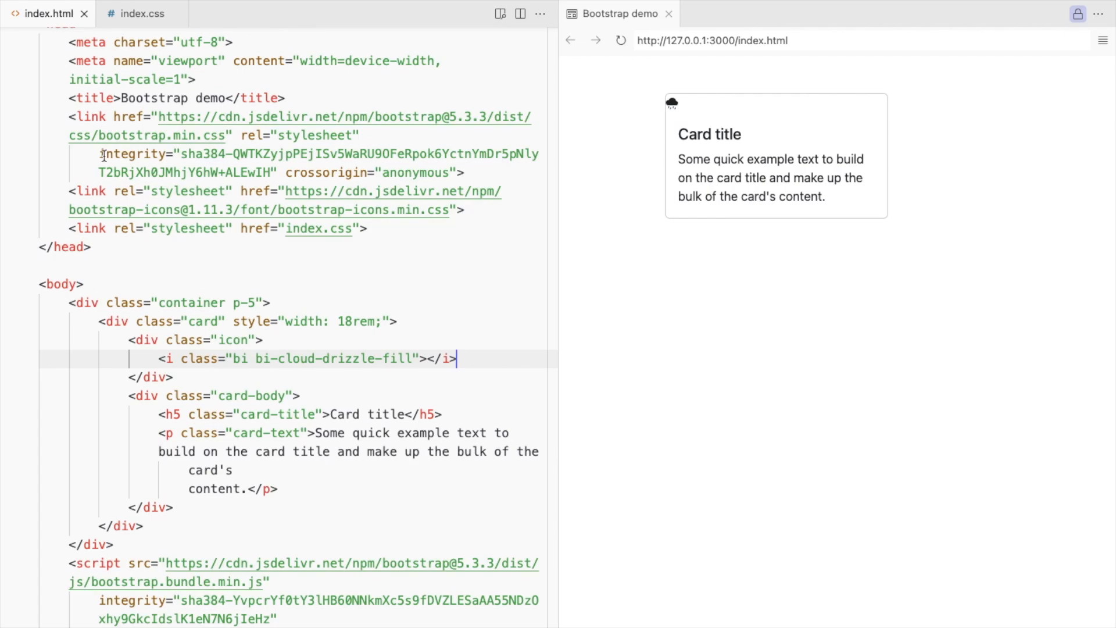
{"action": "left_click", "coordinate": [143, 12]}
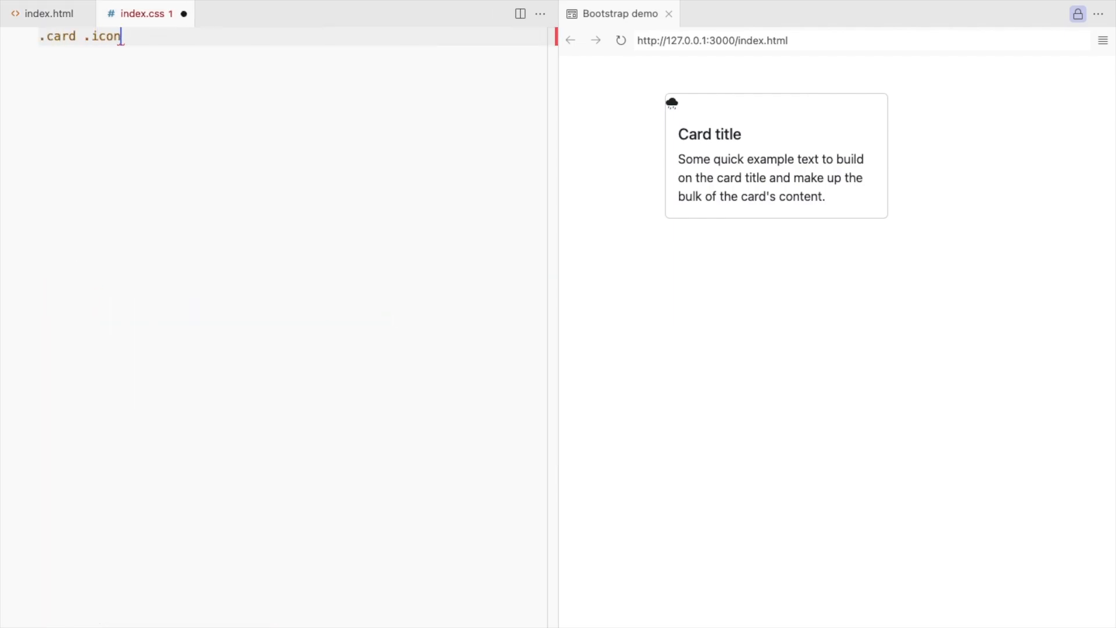
{"action": "type", "text": "{"}
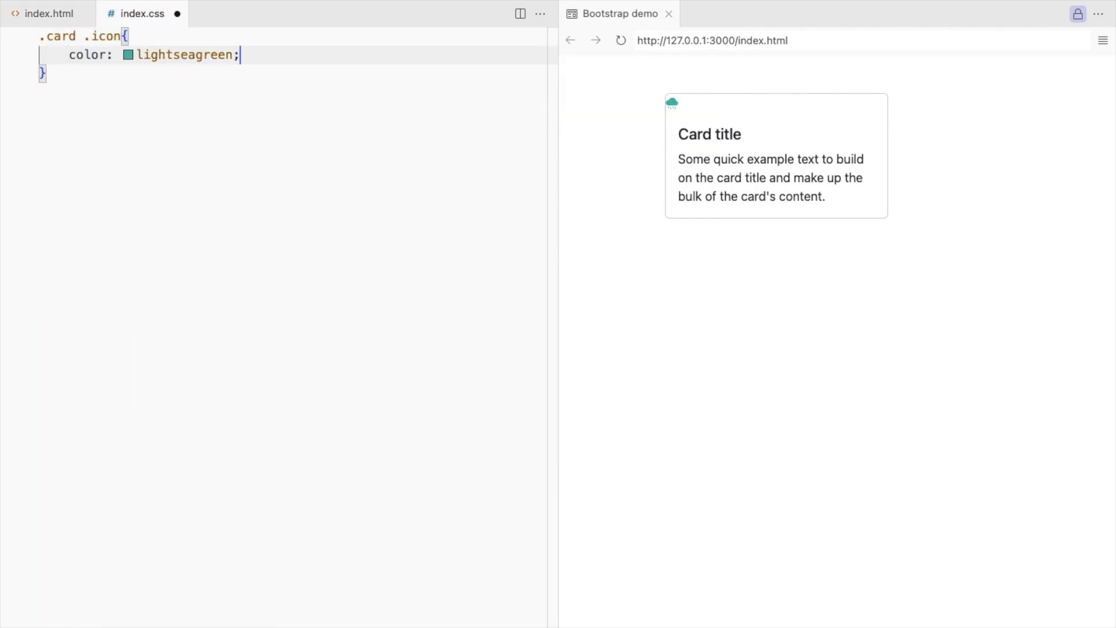
{"action": "type", "text": "font-size: 3rem;"}
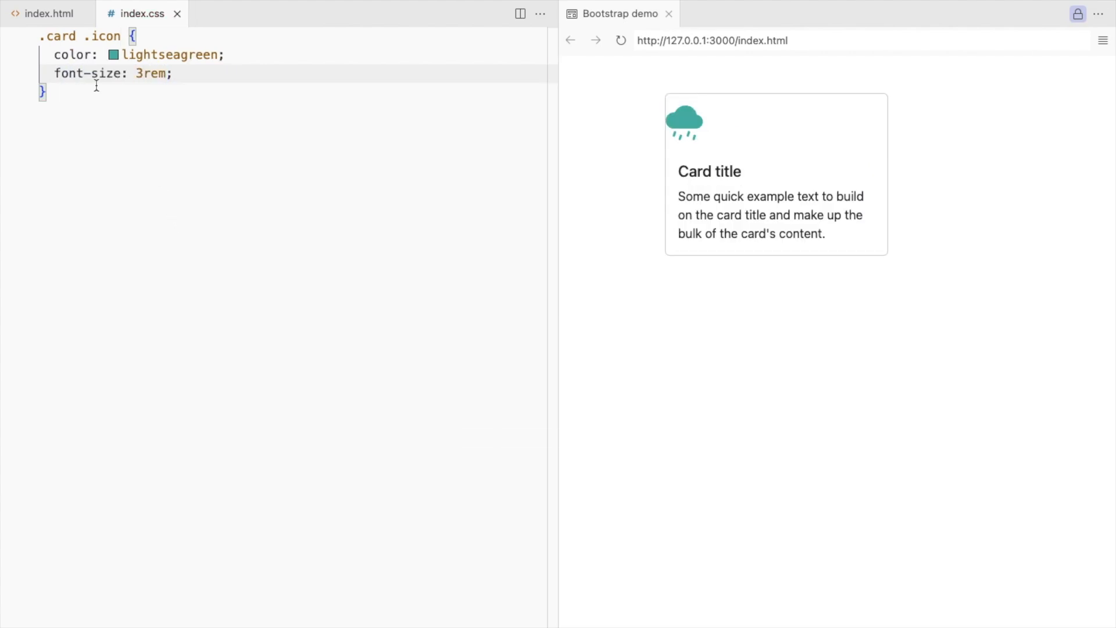
{"action": "left_click", "coordinate": [49, 12]}
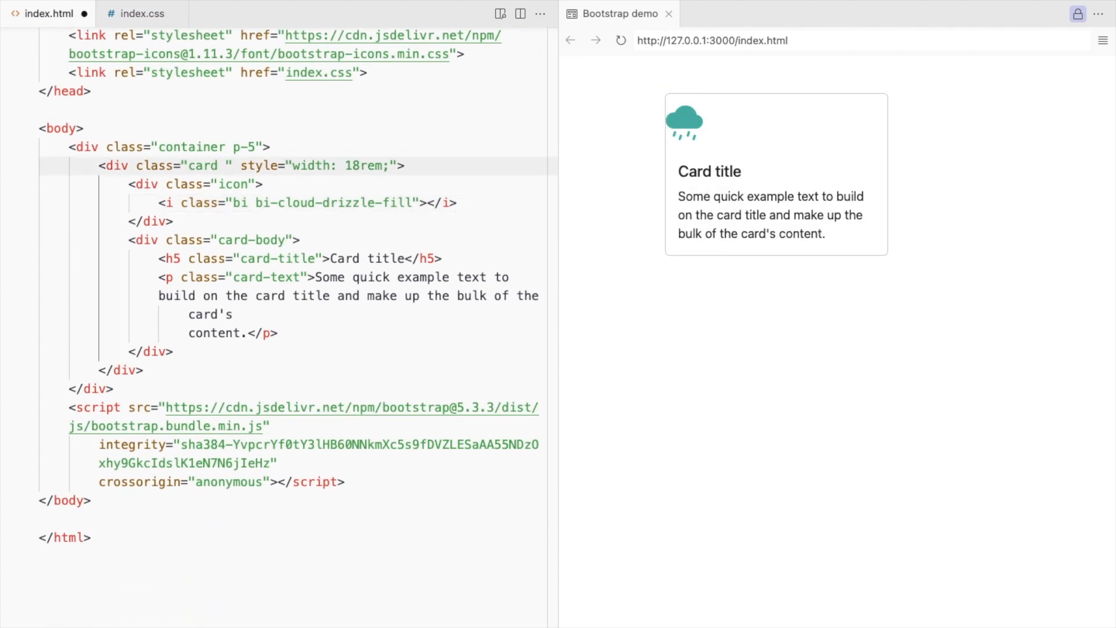
- Give the card text-center, border-0 and shadow, a 22rem max width, and a bold h4 title
{"action": "type", "text": "text-center border-0 shadow rounded-0 p-3"}
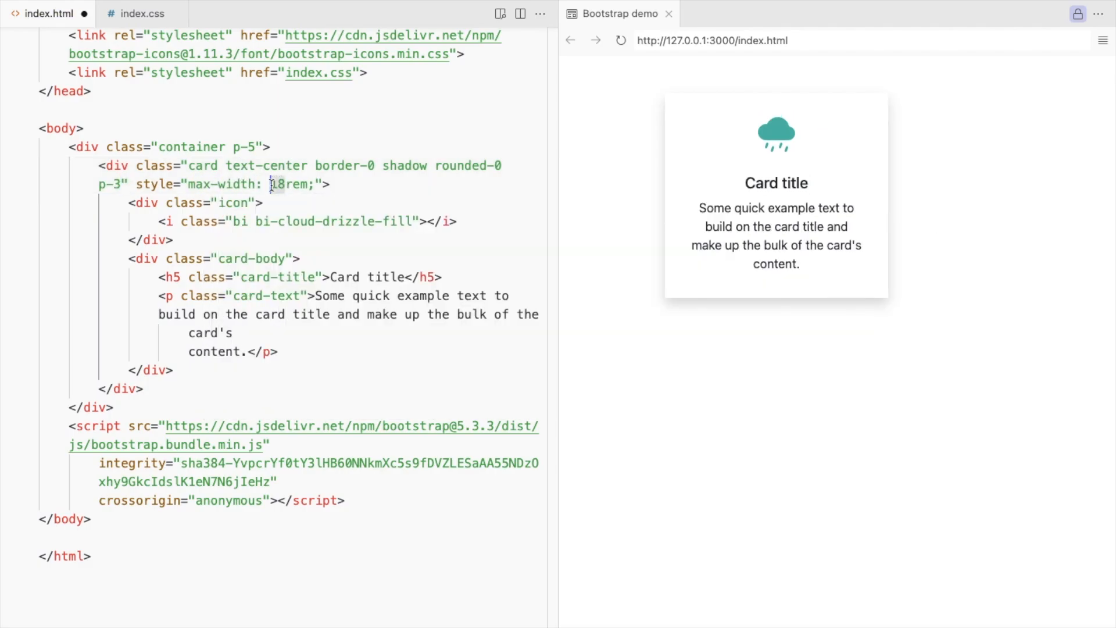
{"action": "type", "text": "22"}
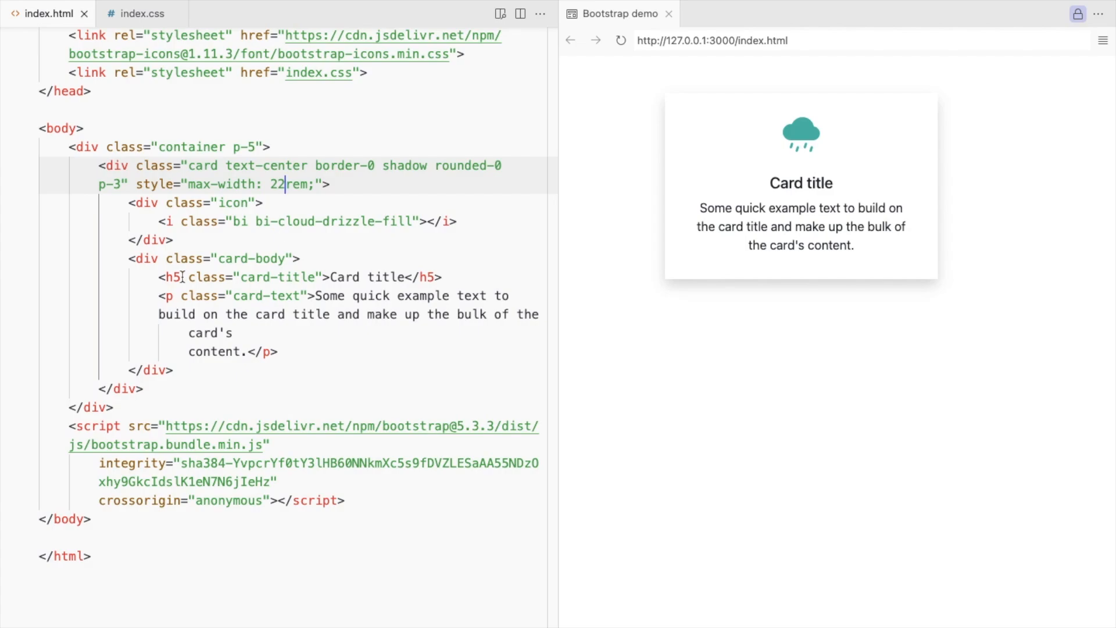
{"action": "type", "text": "h4"}
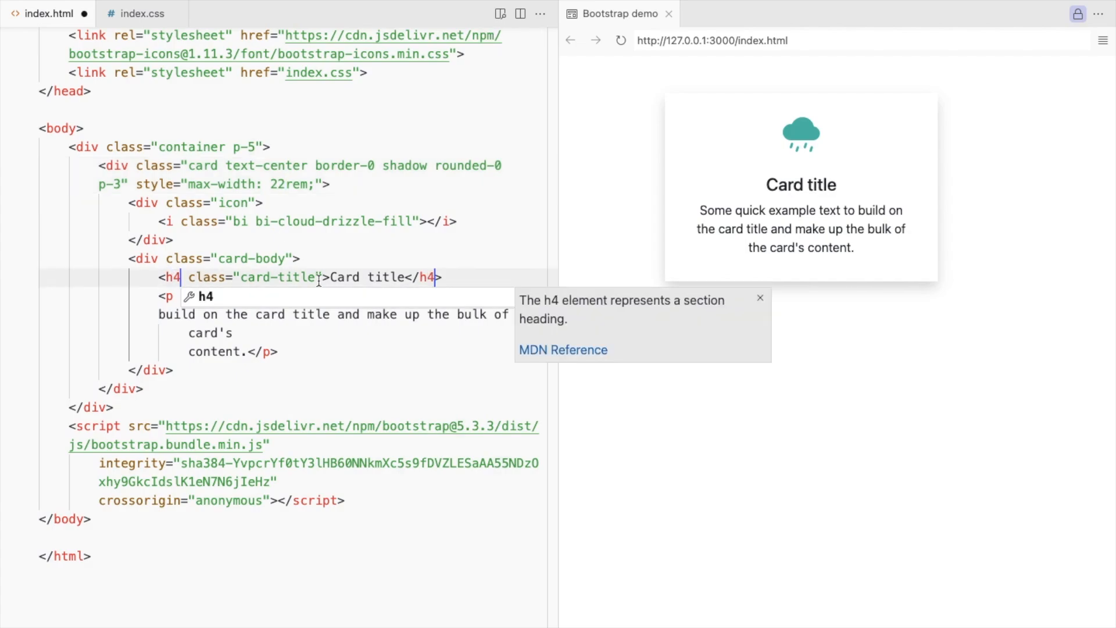
{"action": "type", "text": "fw-bold"}
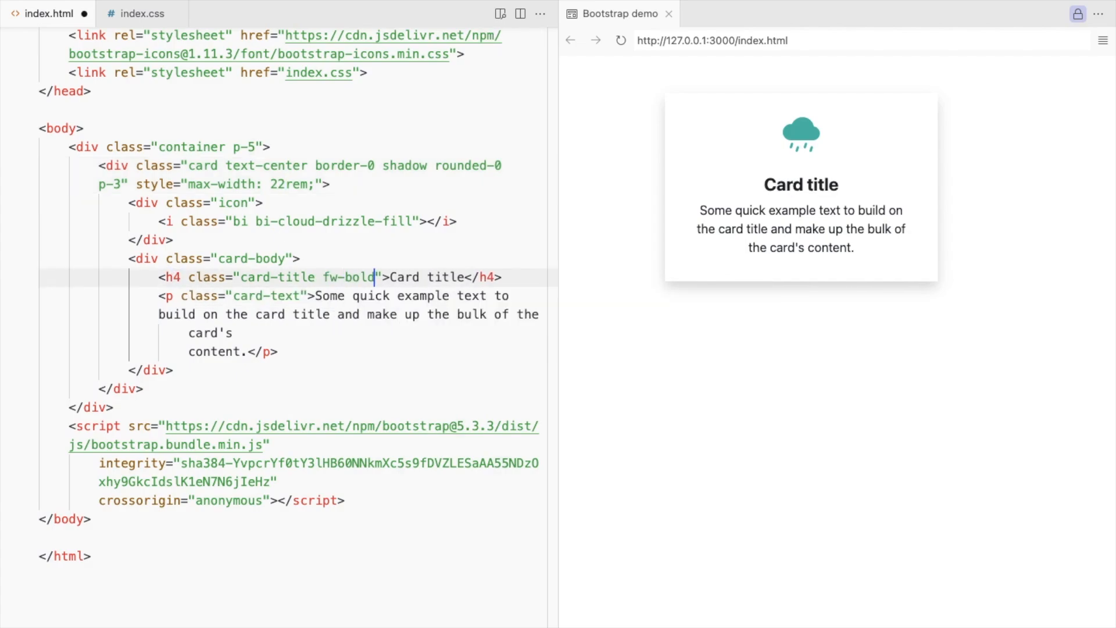
{"action": "left_click", "coordinate": [136, 14]}
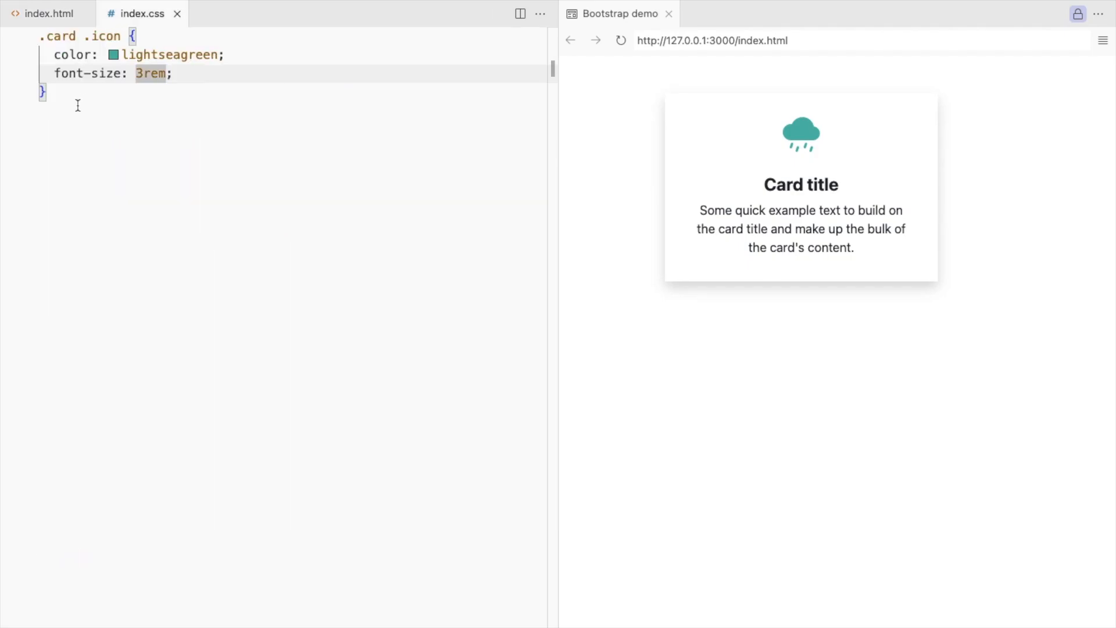
- Add CSS for gray card text, a lightseagreen hover with white icon and text, and a 0.3s transition
{"action": "type", "text": ".card .card-text{"}
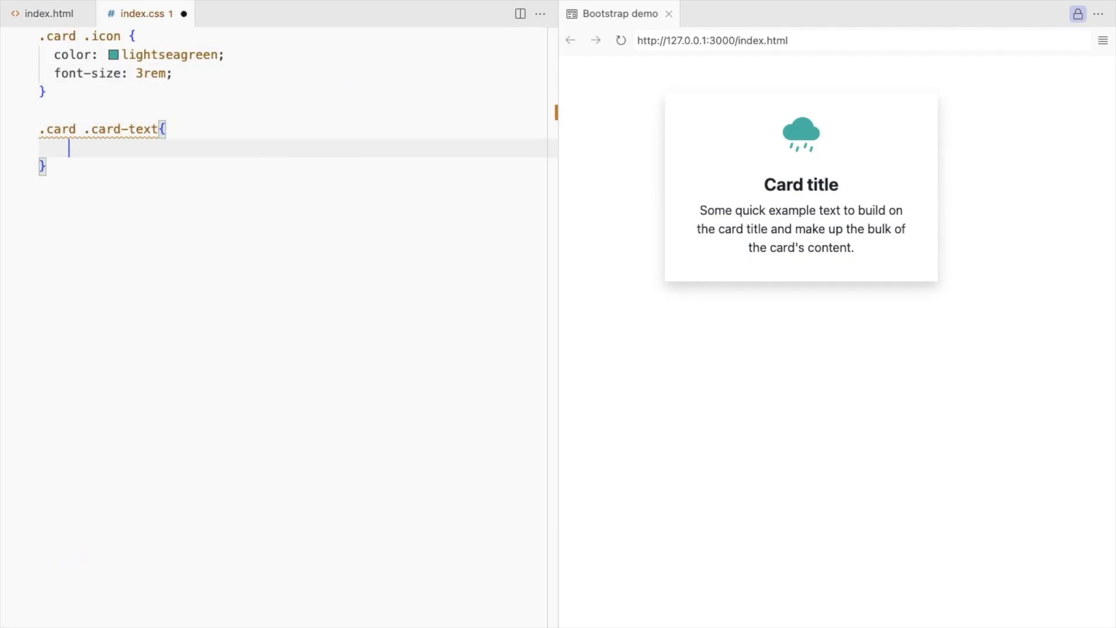
{"action": "type", "text": "color: gray;"}
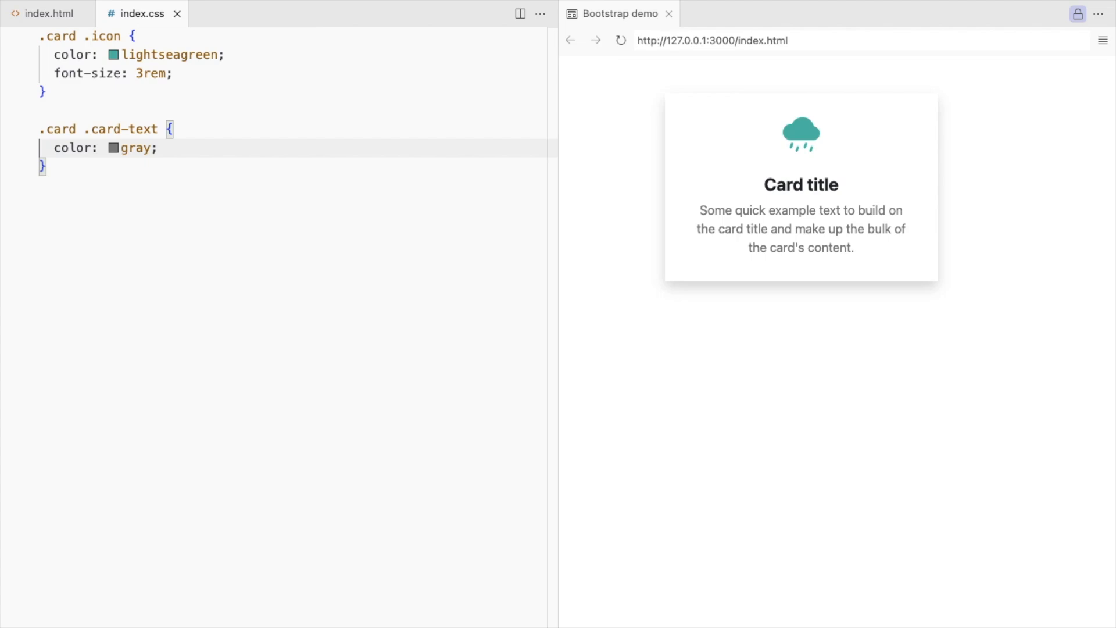
{"action": "mouse_move", "coordinate": [648, 231]}
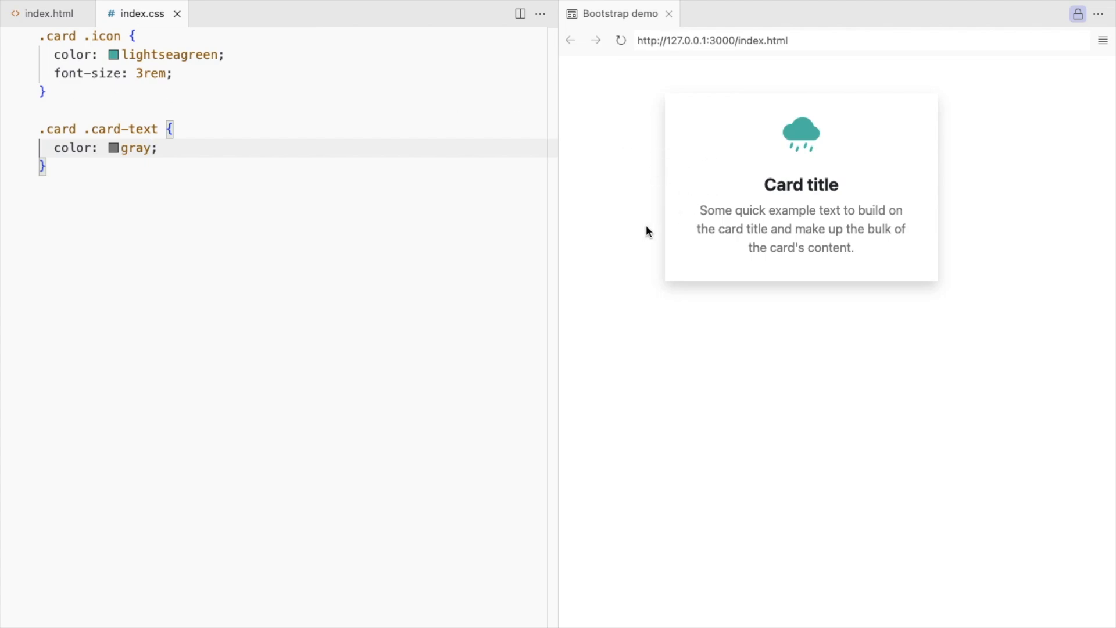
{"action": "type", "text": ".card:hover{"}
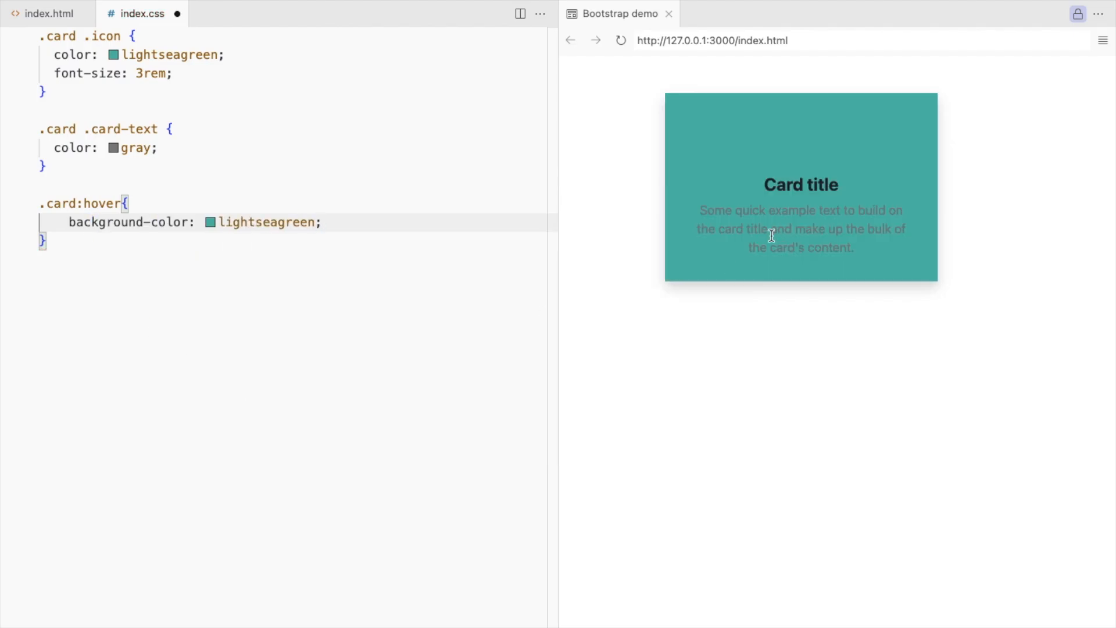
{"action": "type", "text": "color: #fff;"}
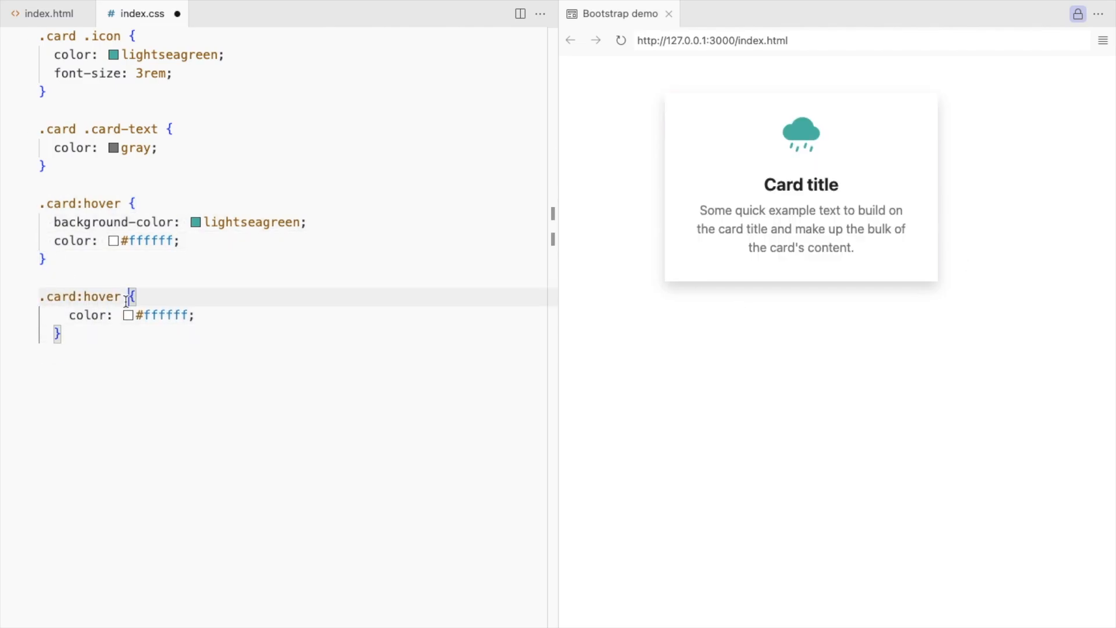
{"action": "type", "text": ".icon,"}
{"action": "type", "text": ".card{"}
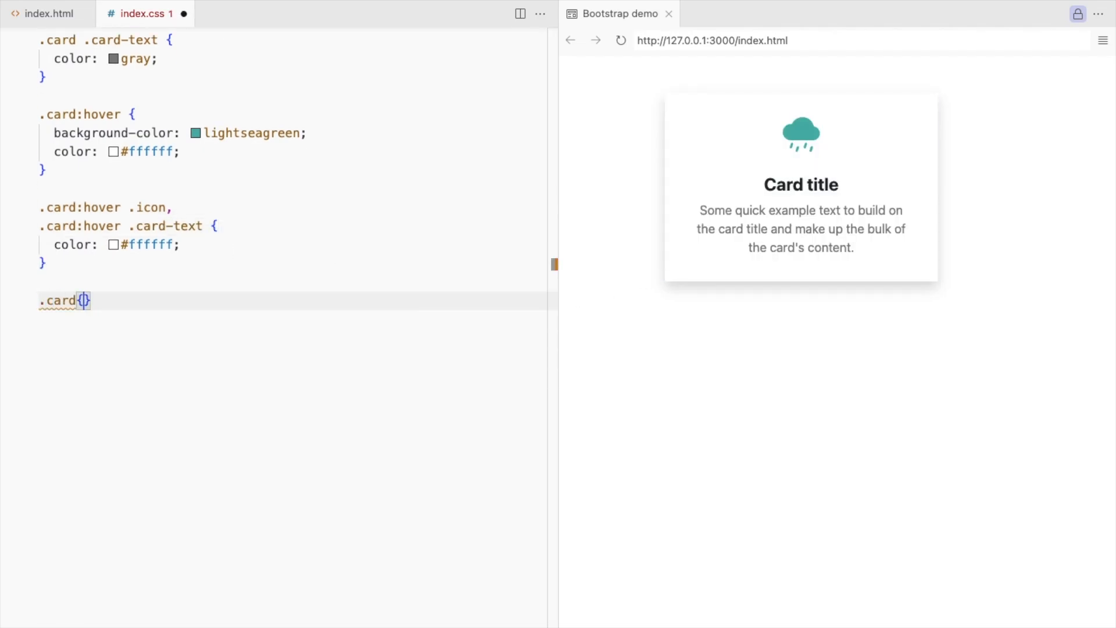
{"action": "type", "text": "transition: all 0.3s;"}
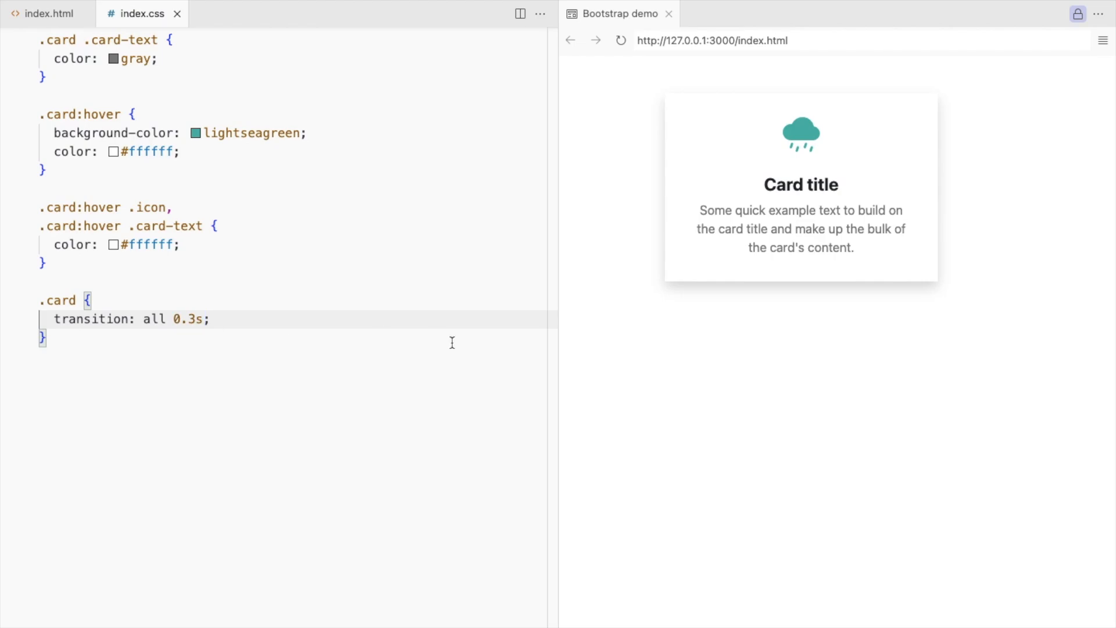
{"action": "mouse_move", "coordinate": [650, 250]}
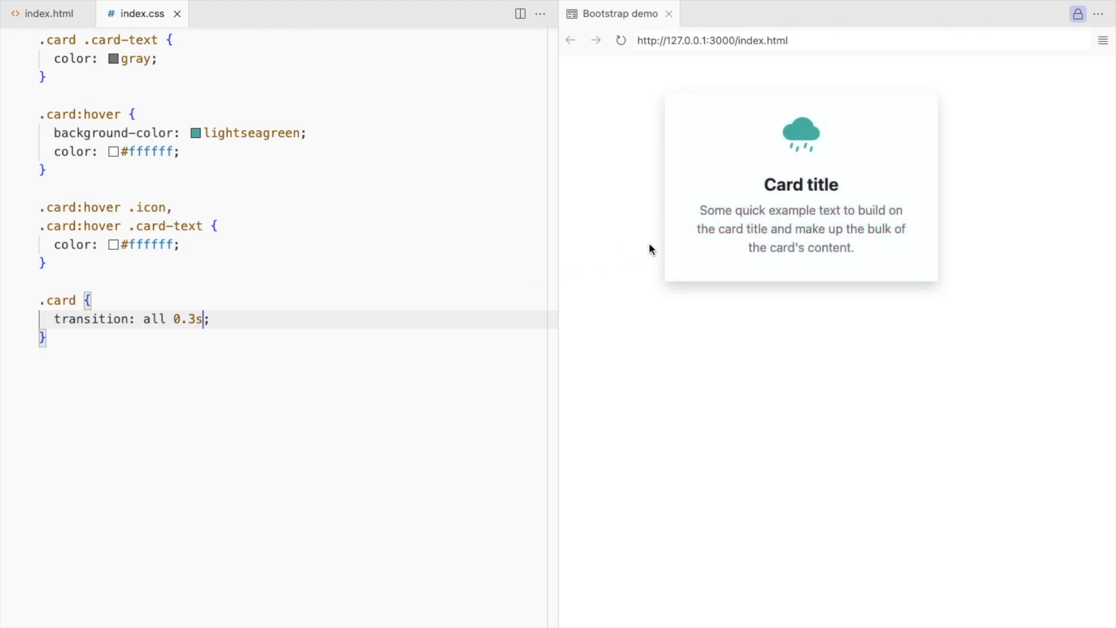
{"action": "mouse_move", "coordinate": [549, 390]}
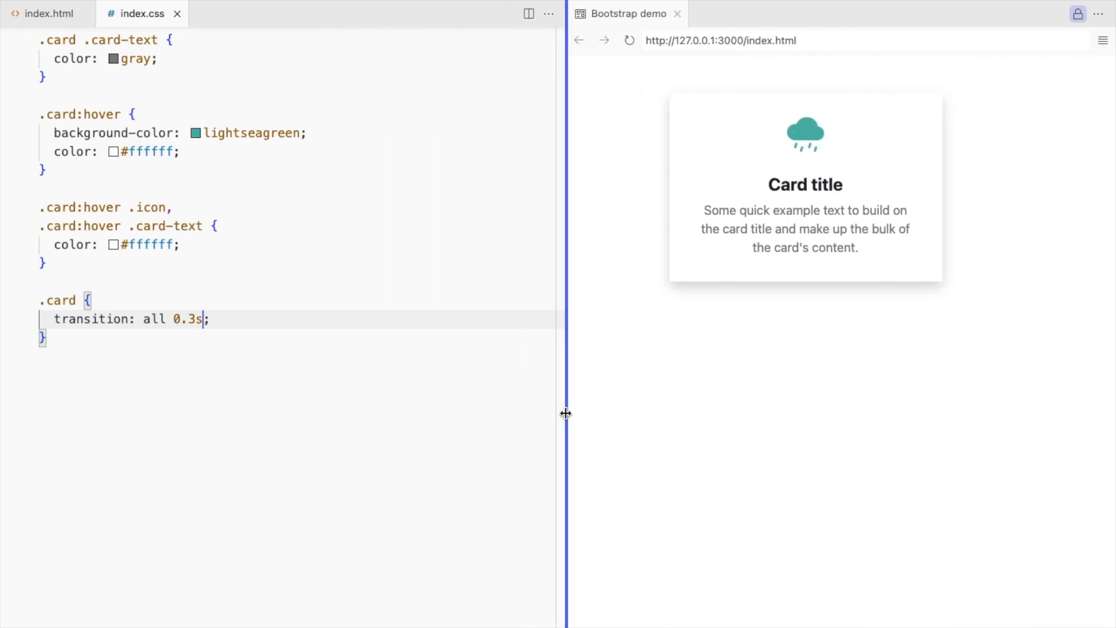
- Expand the .col-sm-4* Emmet abbreviation inside the row and place a card in each column
{"action": "left_click", "coordinate": [48, 13]}
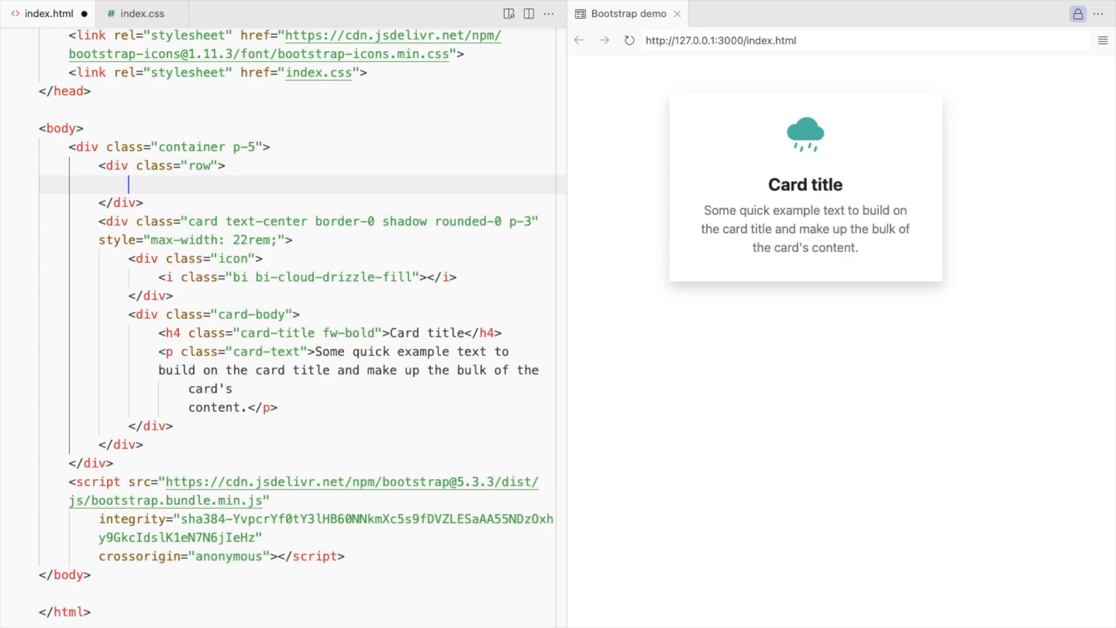
{"action": "type", "text": ".col-sm-4*"}
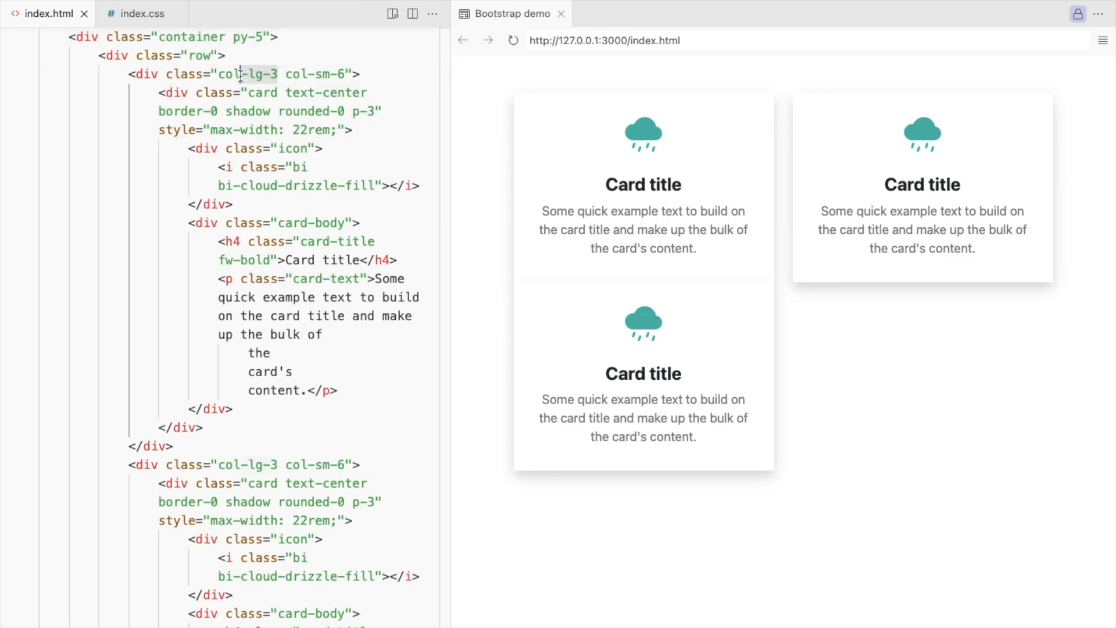
{"action": "scroll", "scroll_direction": "down", "scroll_amount": 3}
{"action": "type", "text": "4"}
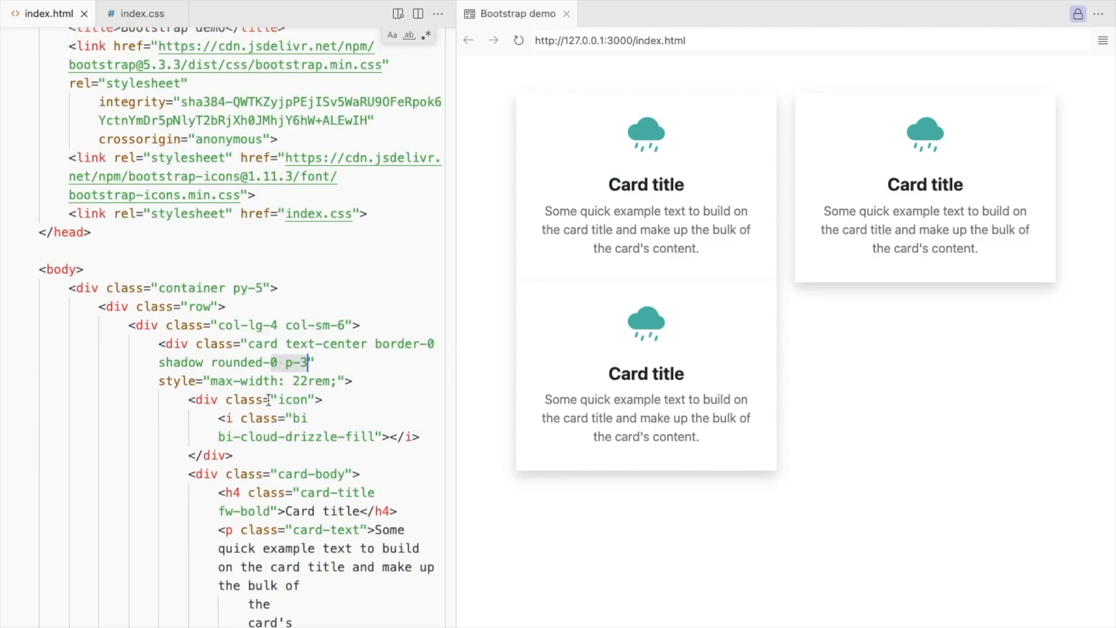
- Add my-3 and mx-auto classes to every card and view the preview tab maximized
{"action": "type", "text": "my-3"}
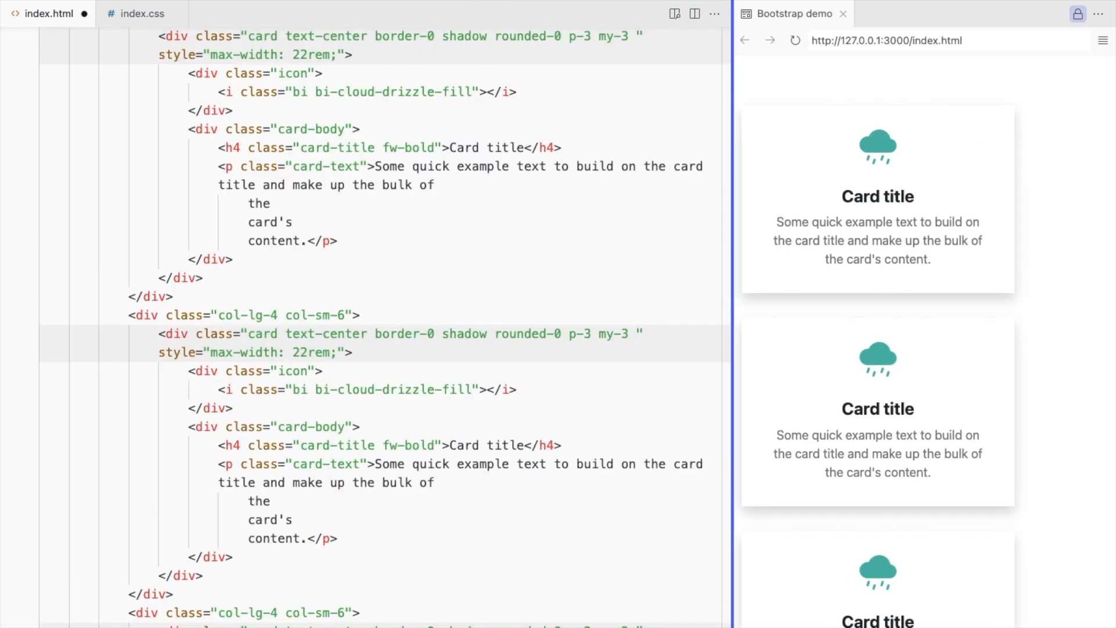
{"action": "type", "text": "mx"}
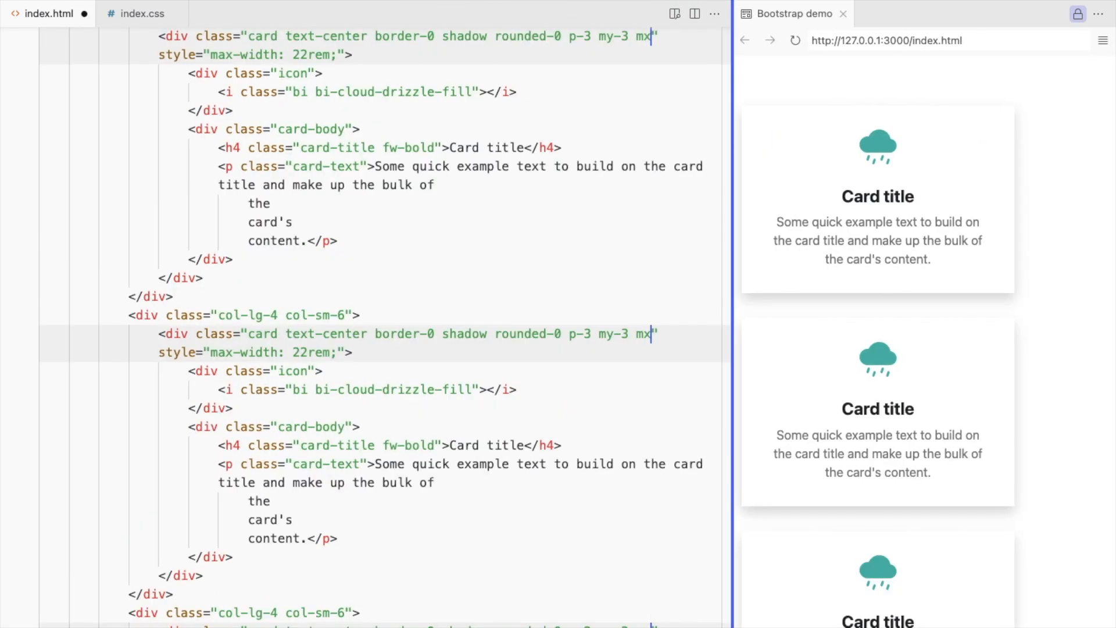
{"action": "type", "text": "auto"}
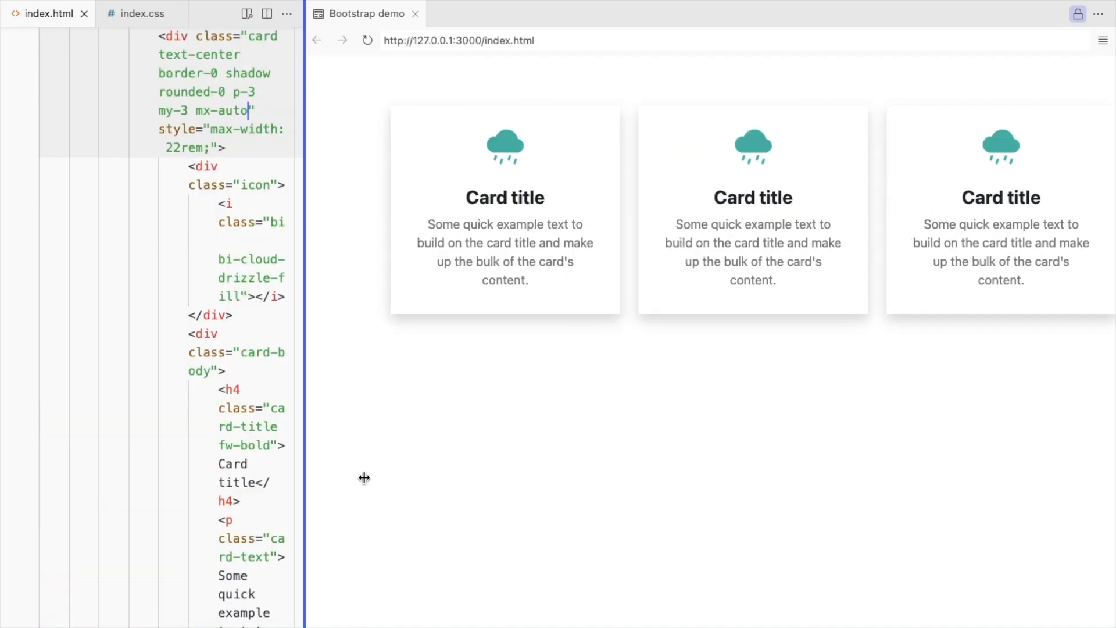
{"action": "left_click", "coordinate": [140, 13]}
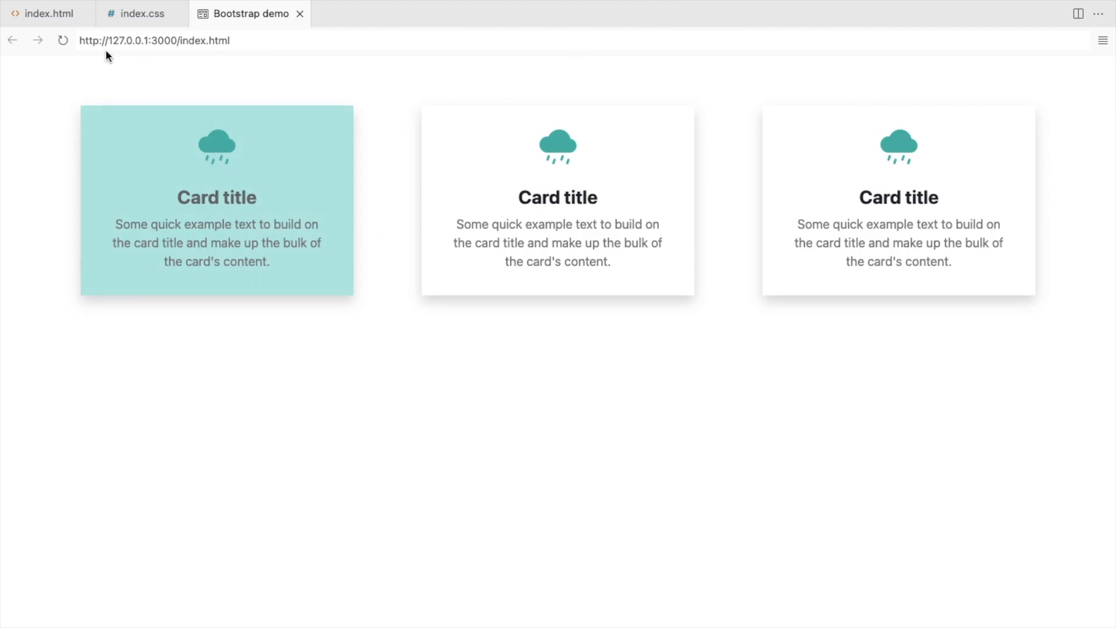
- Delete each card's style="max-width: 22rem;" and check the wider cards in the preview
{"action": "left_click", "coordinate": [46, 12]}
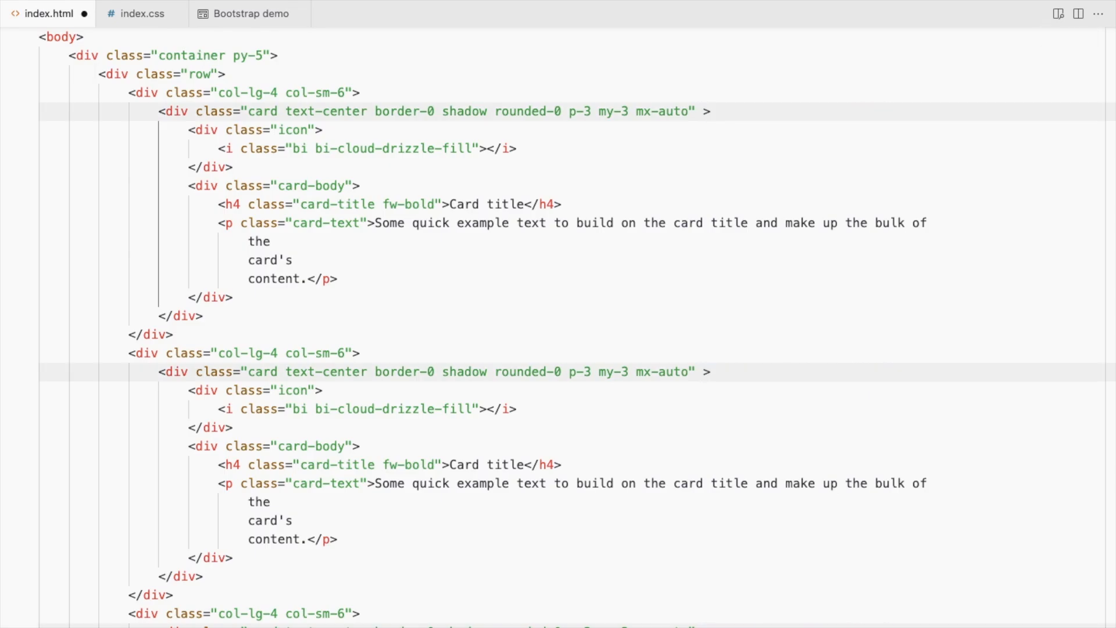
{"action": "left_click", "coordinate": [250, 13]}
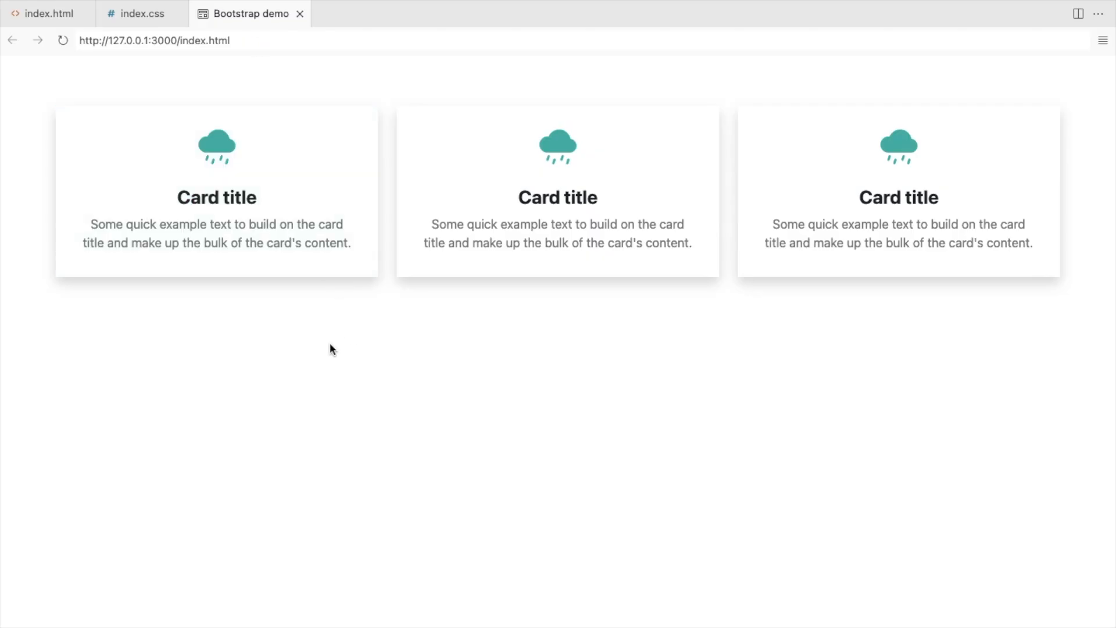
{"action": "left_click", "coordinate": [48, 13]}
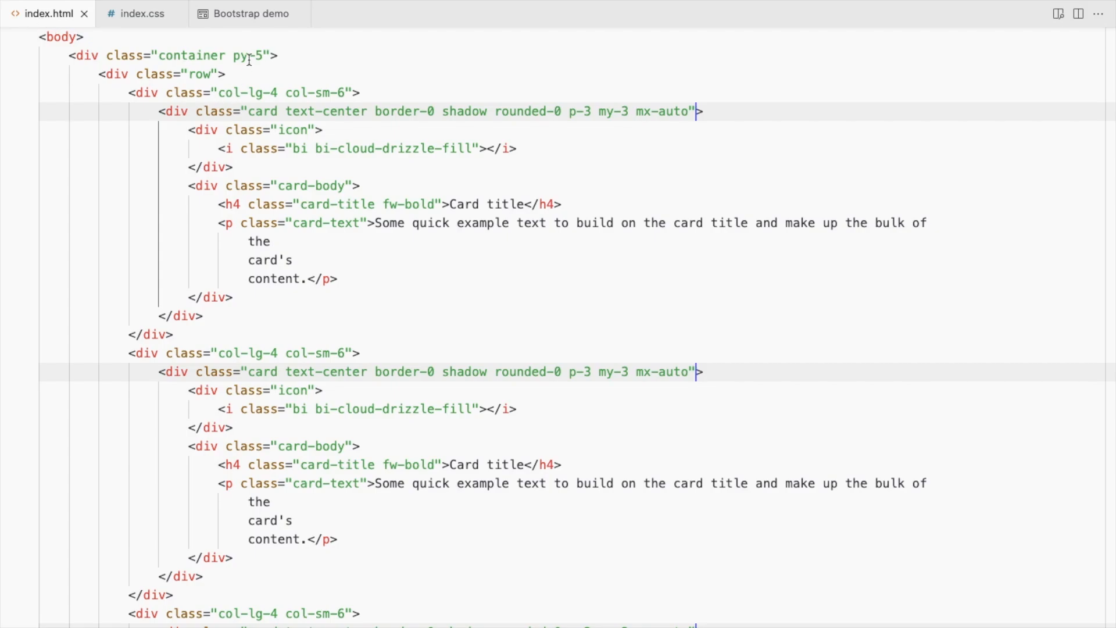